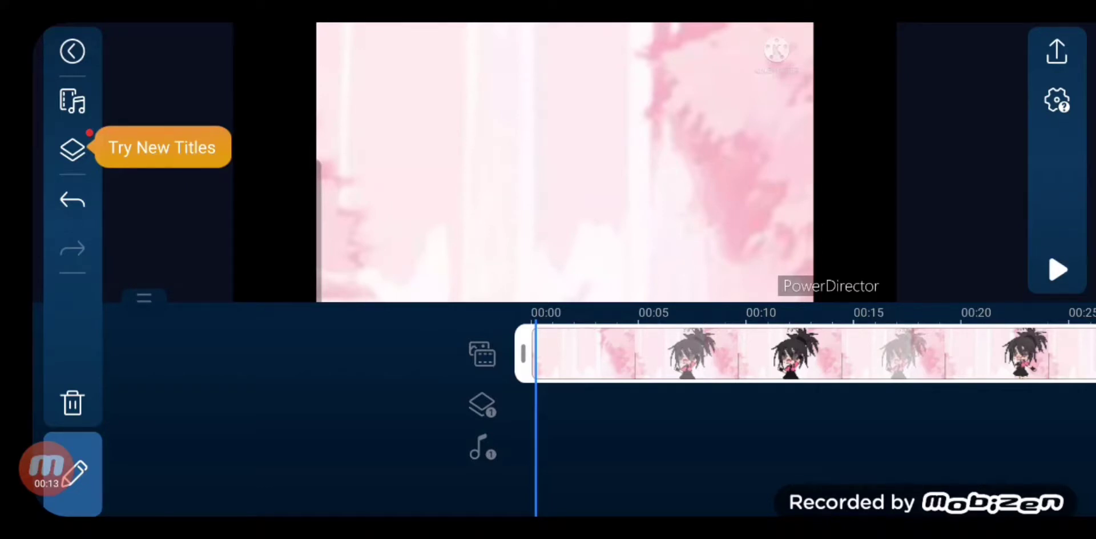
Delete the pink video clip, leaving an empty timeline and black preview.
{"action": "left_click", "coordinate": [1057, 271]}
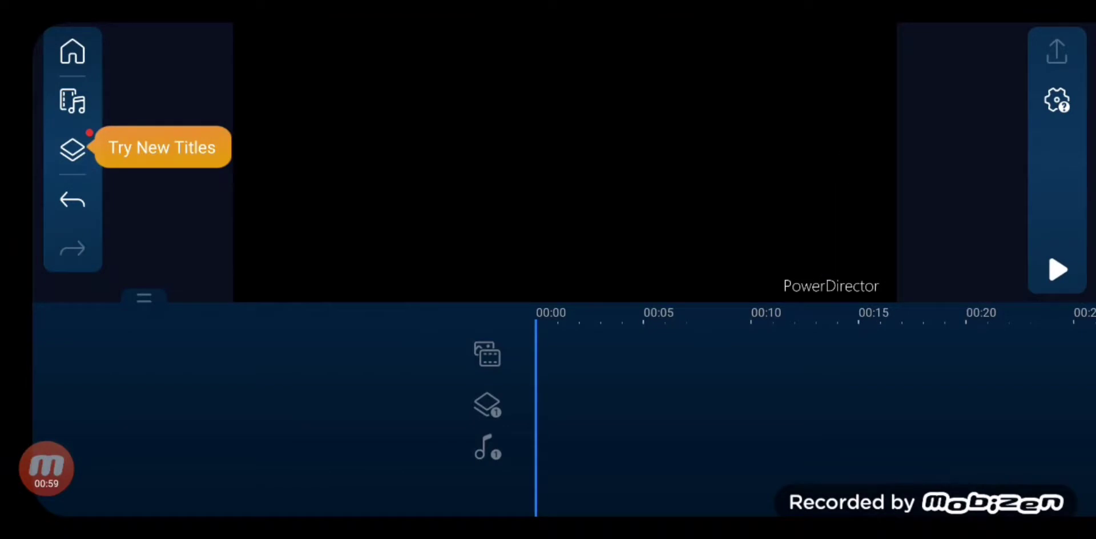
Add the Light title style from the Default title library to the timeline.
{"action": "left_click", "coordinate": [71, 148]}
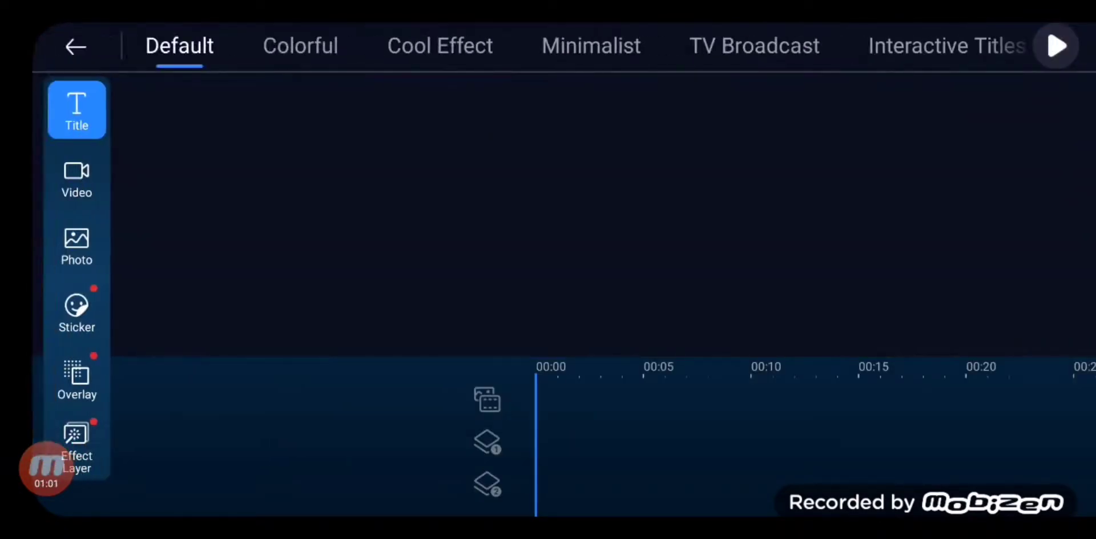
{"action": "left_click", "coordinate": [76, 110]}
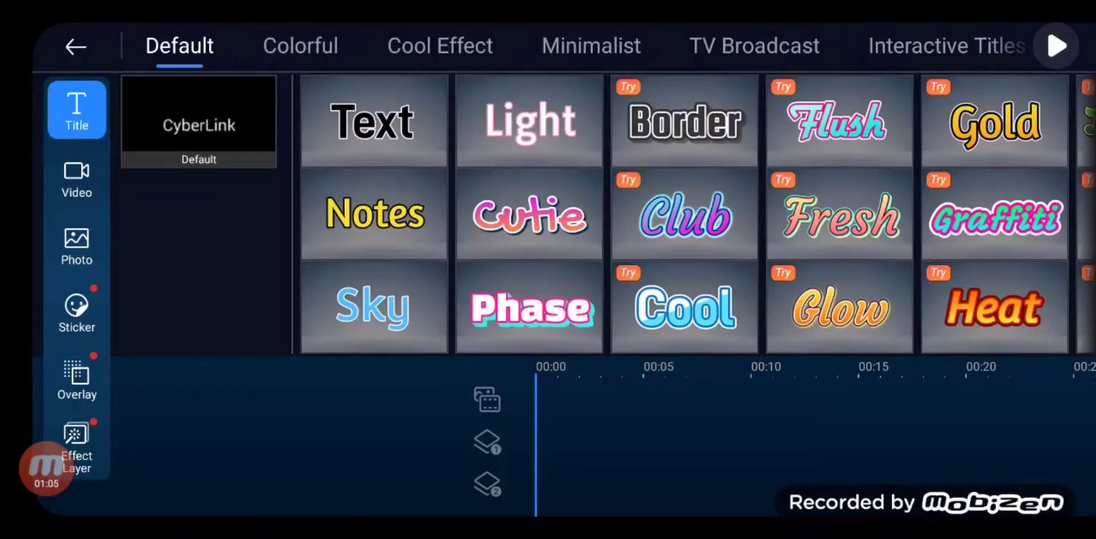
{"action": "left_click", "coordinate": [528, 120]}
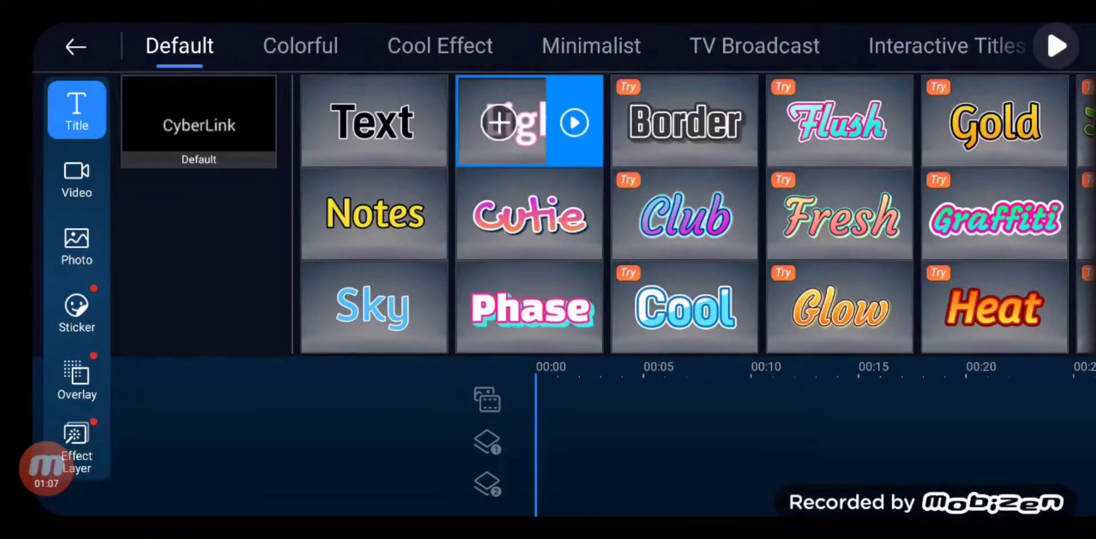
{"action": "left_click", "coordinate": [498, 122]}
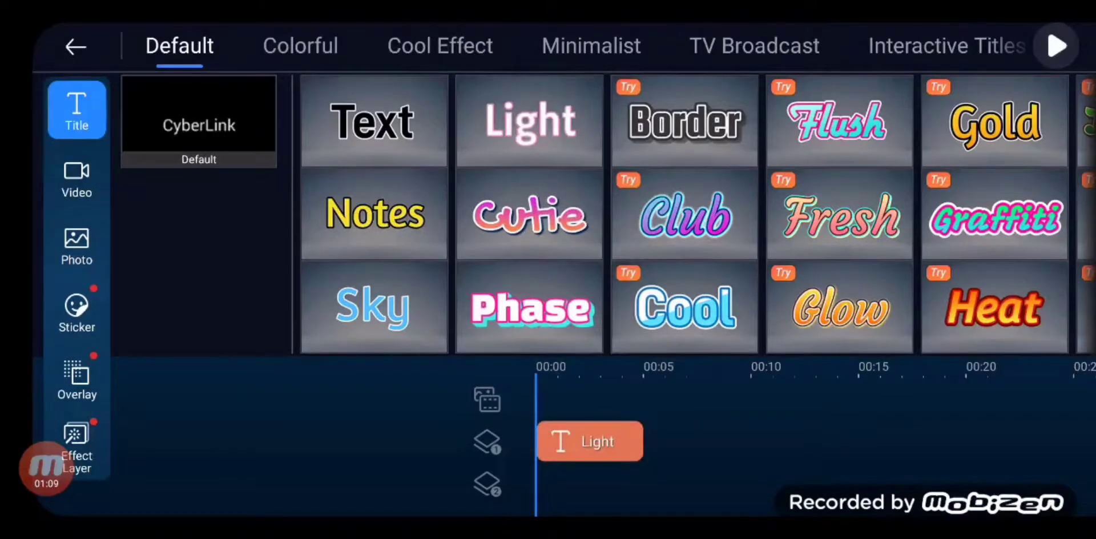
Add the premium Flush title via Try it and the Sky title as further layers.
{"action": "left_click", "coordinate": [838, 120]}
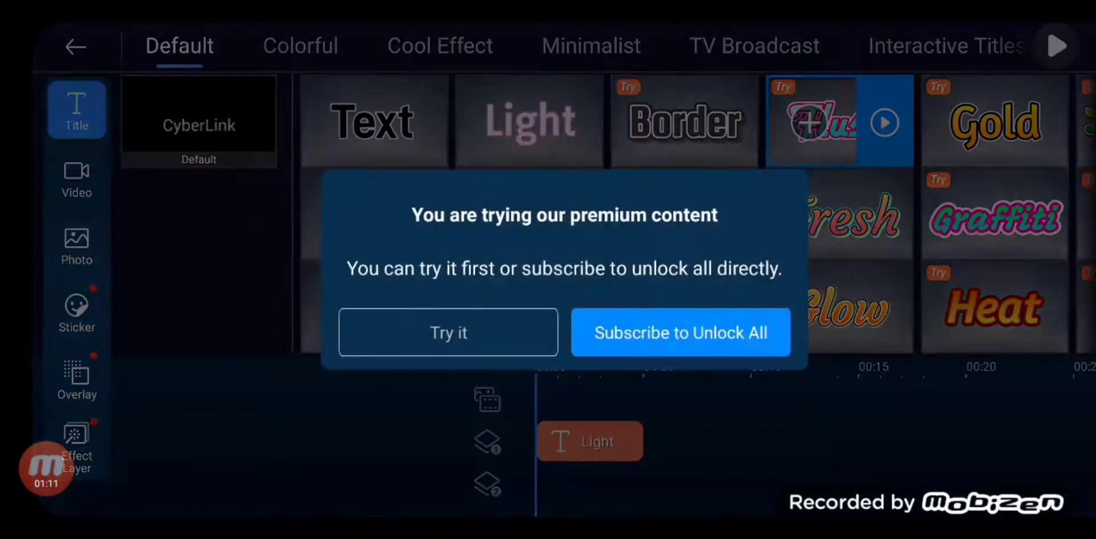
{"action": "left_click", "coordinate": [448, 331]}
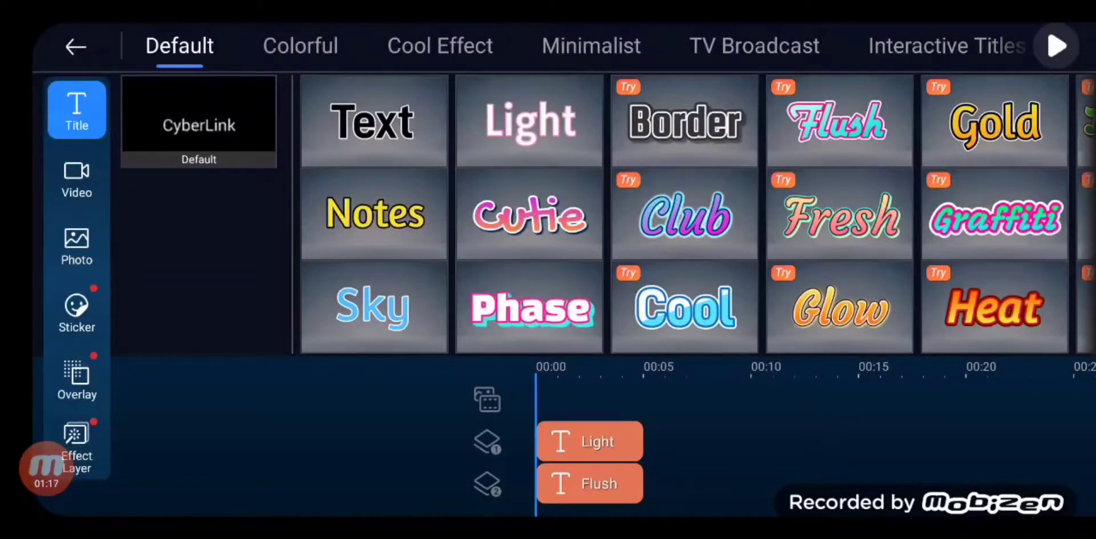
{"action": "left_click", "coordinate": [372, 308]}
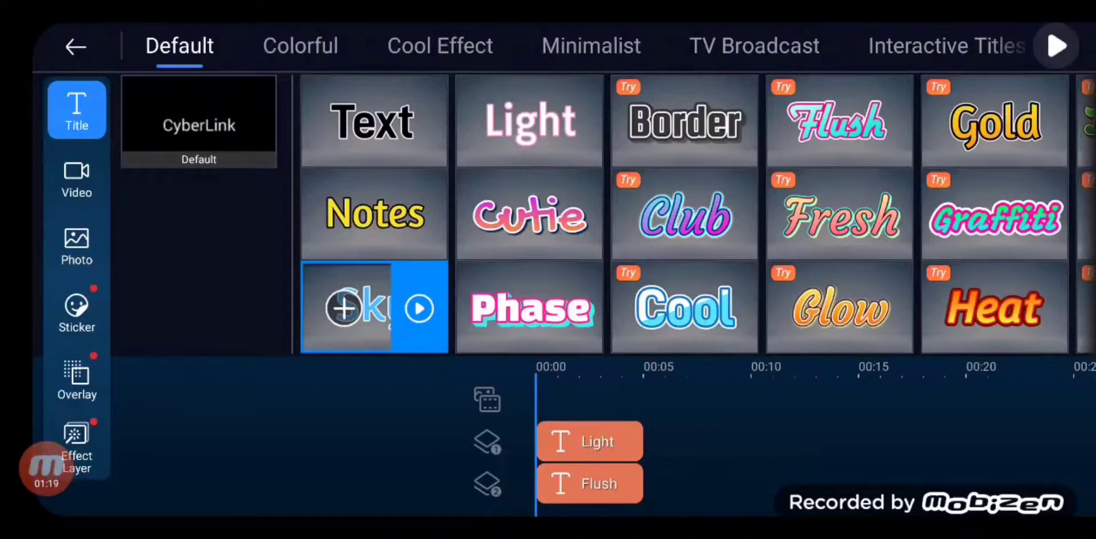
{"action": "left_click", "coordinate": [343, 309]}
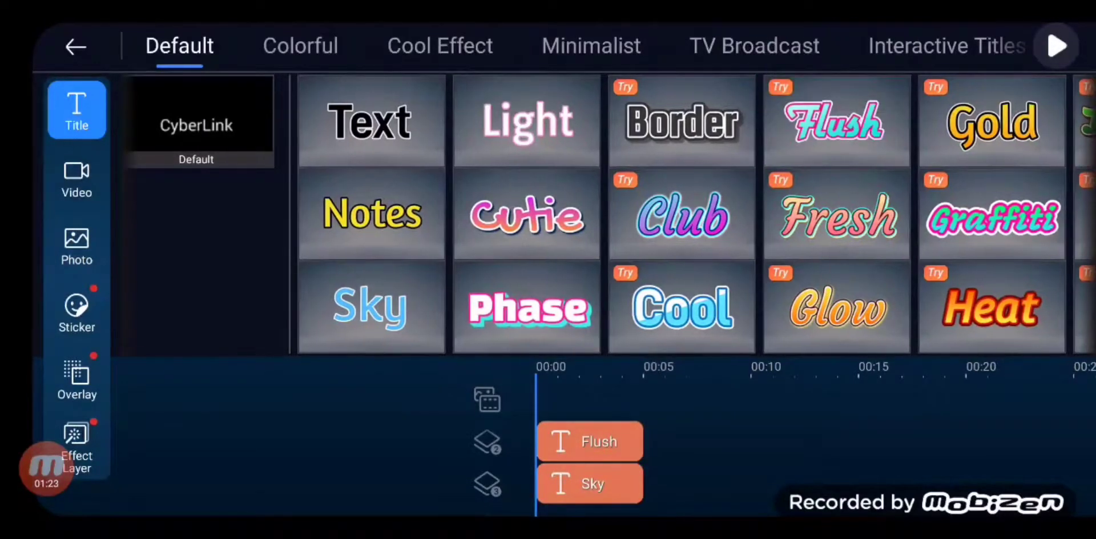
{"action": "left_click", "coordinate": [527, 214]}
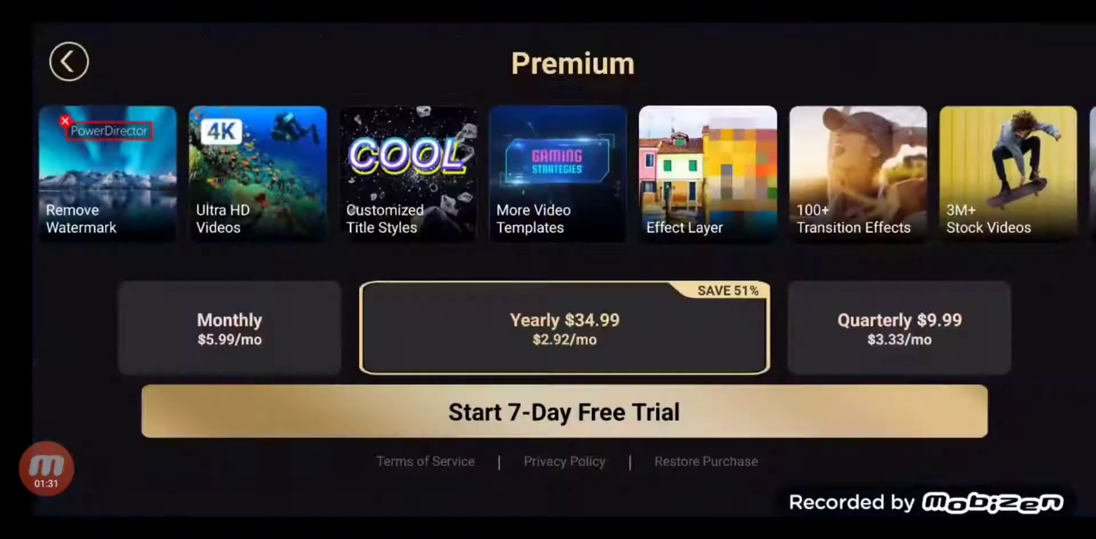
Dismiss the Premium subscription offer to return to the editor with overlapping titles.
{"action": "left_click", "coordinate": [69, 61]}
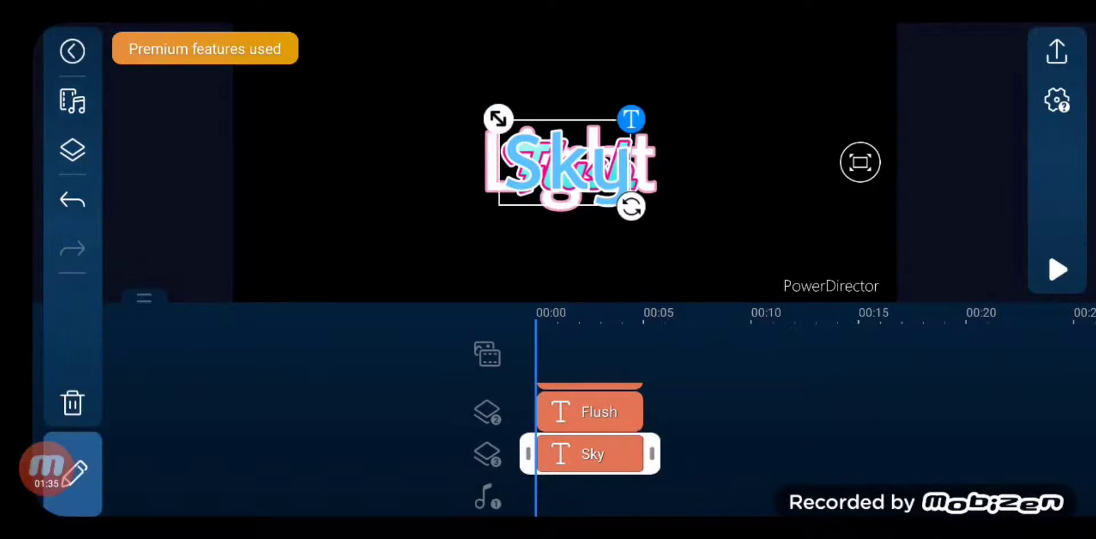
Show the Video media library and browse its device folders.
{"action": "left_click", "coordinate": [72, 402]}
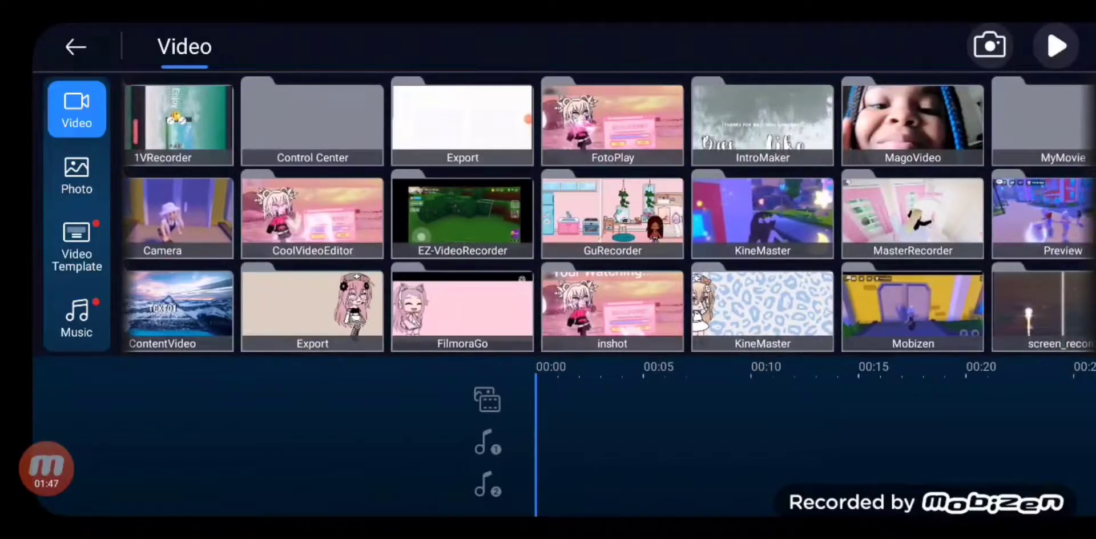
{"action": "scroll", "scroll_direction": "right", "scroll_amount": 3}
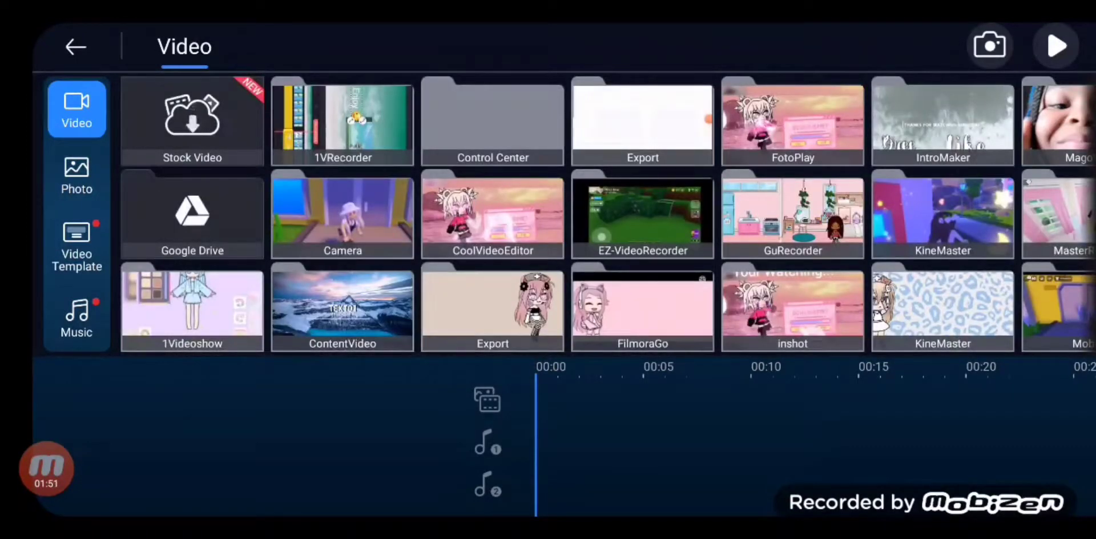